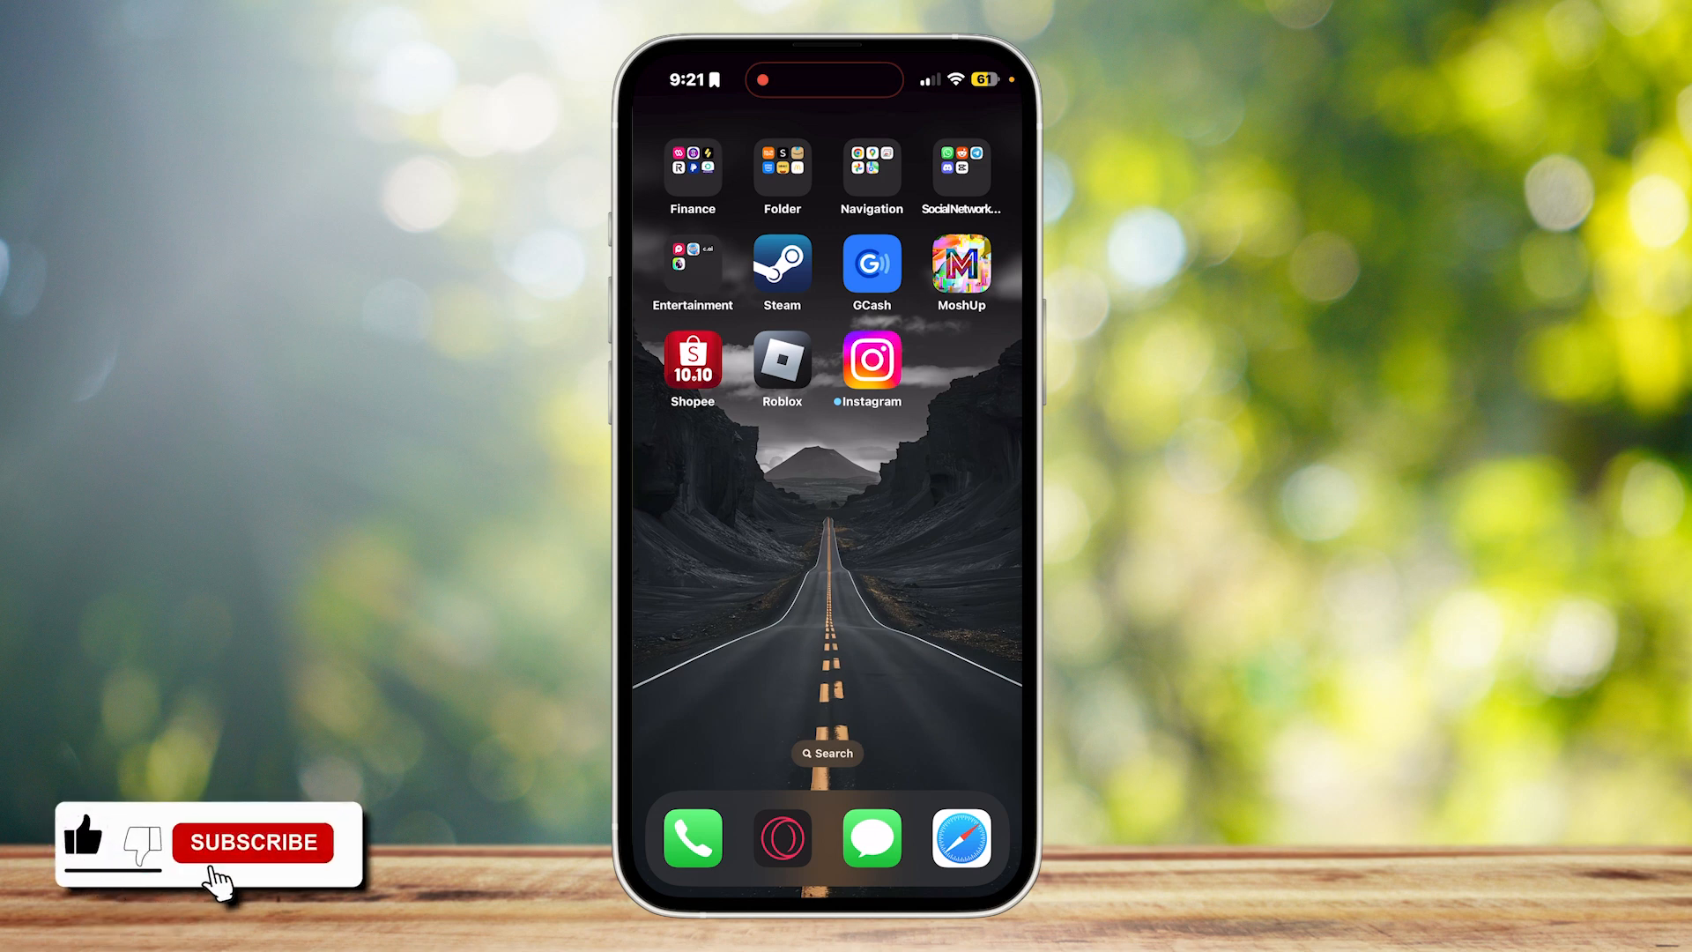
View the most recent photo, taken today at 9:20 PM, full-screen.
{"action": "left_click", "coordinate": [256, 842]}
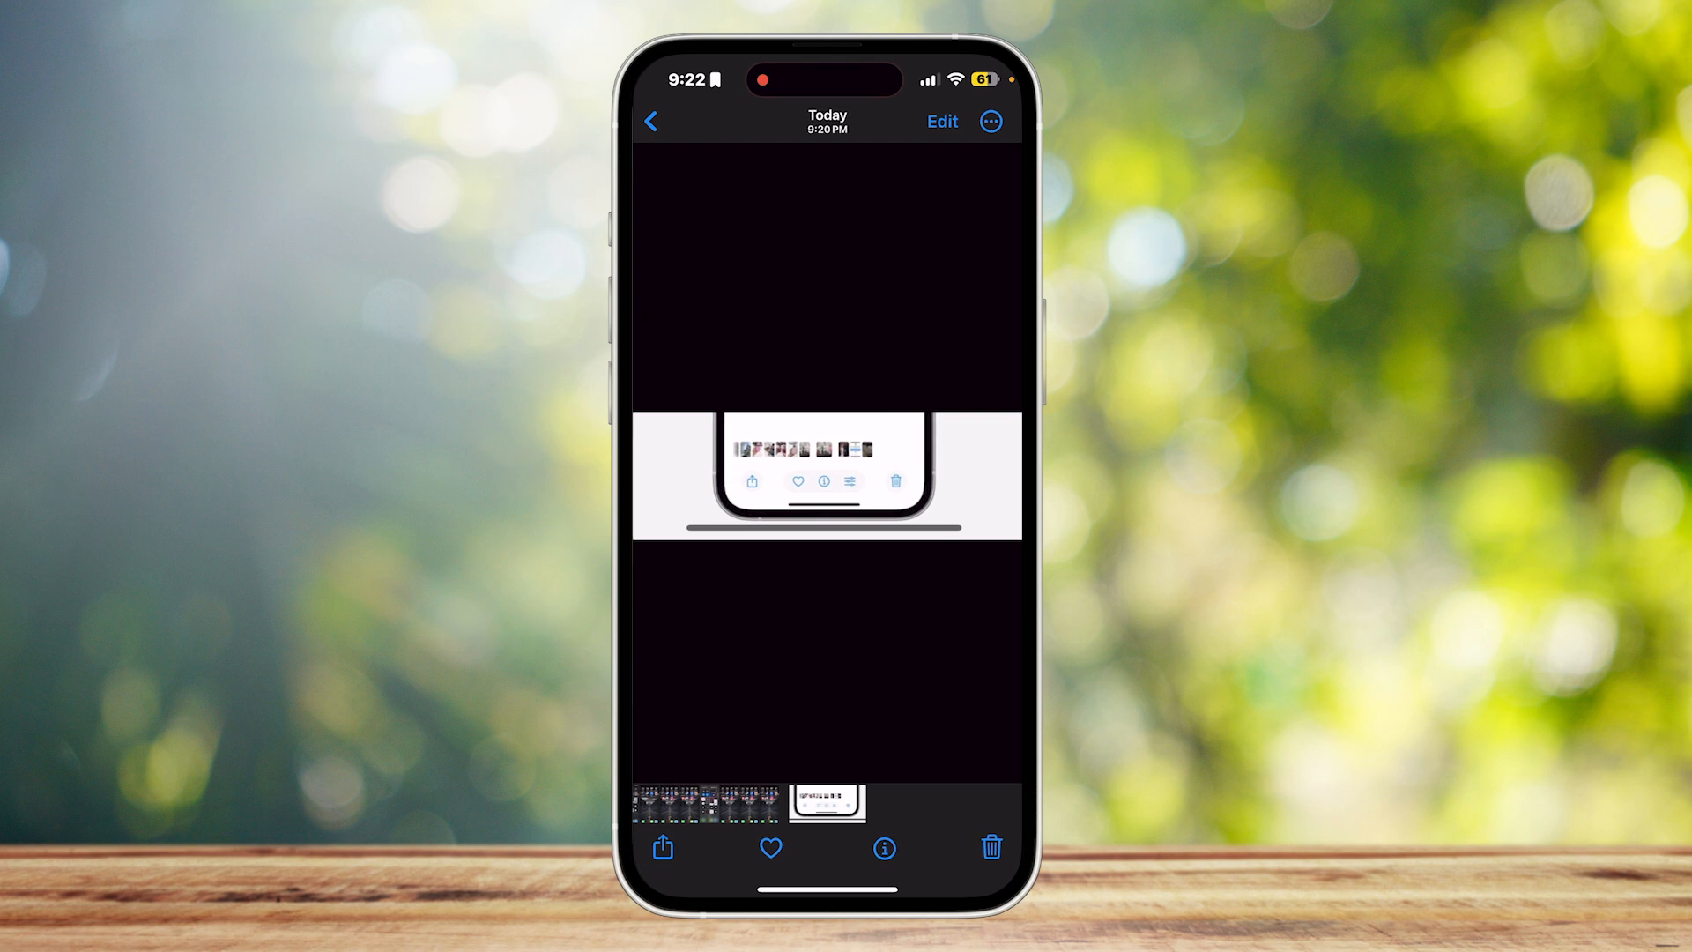
{"action": "left_click", "coordinate": [941, 121]}
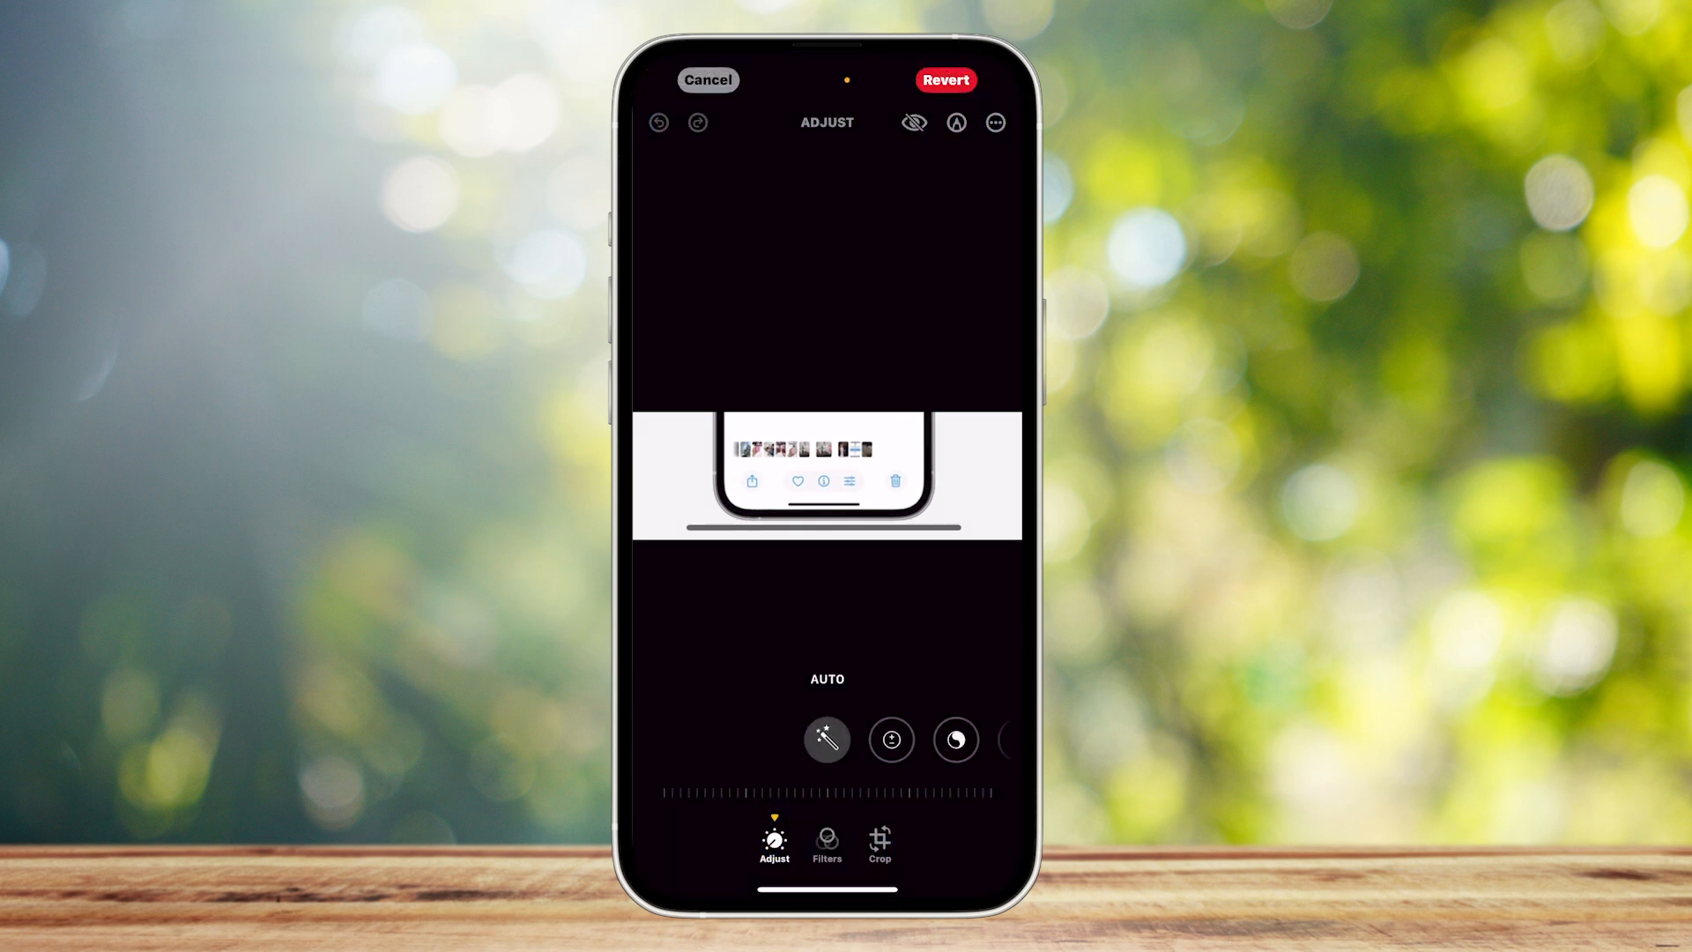
{"action": "left_click", "coordinate": [709, 80]}
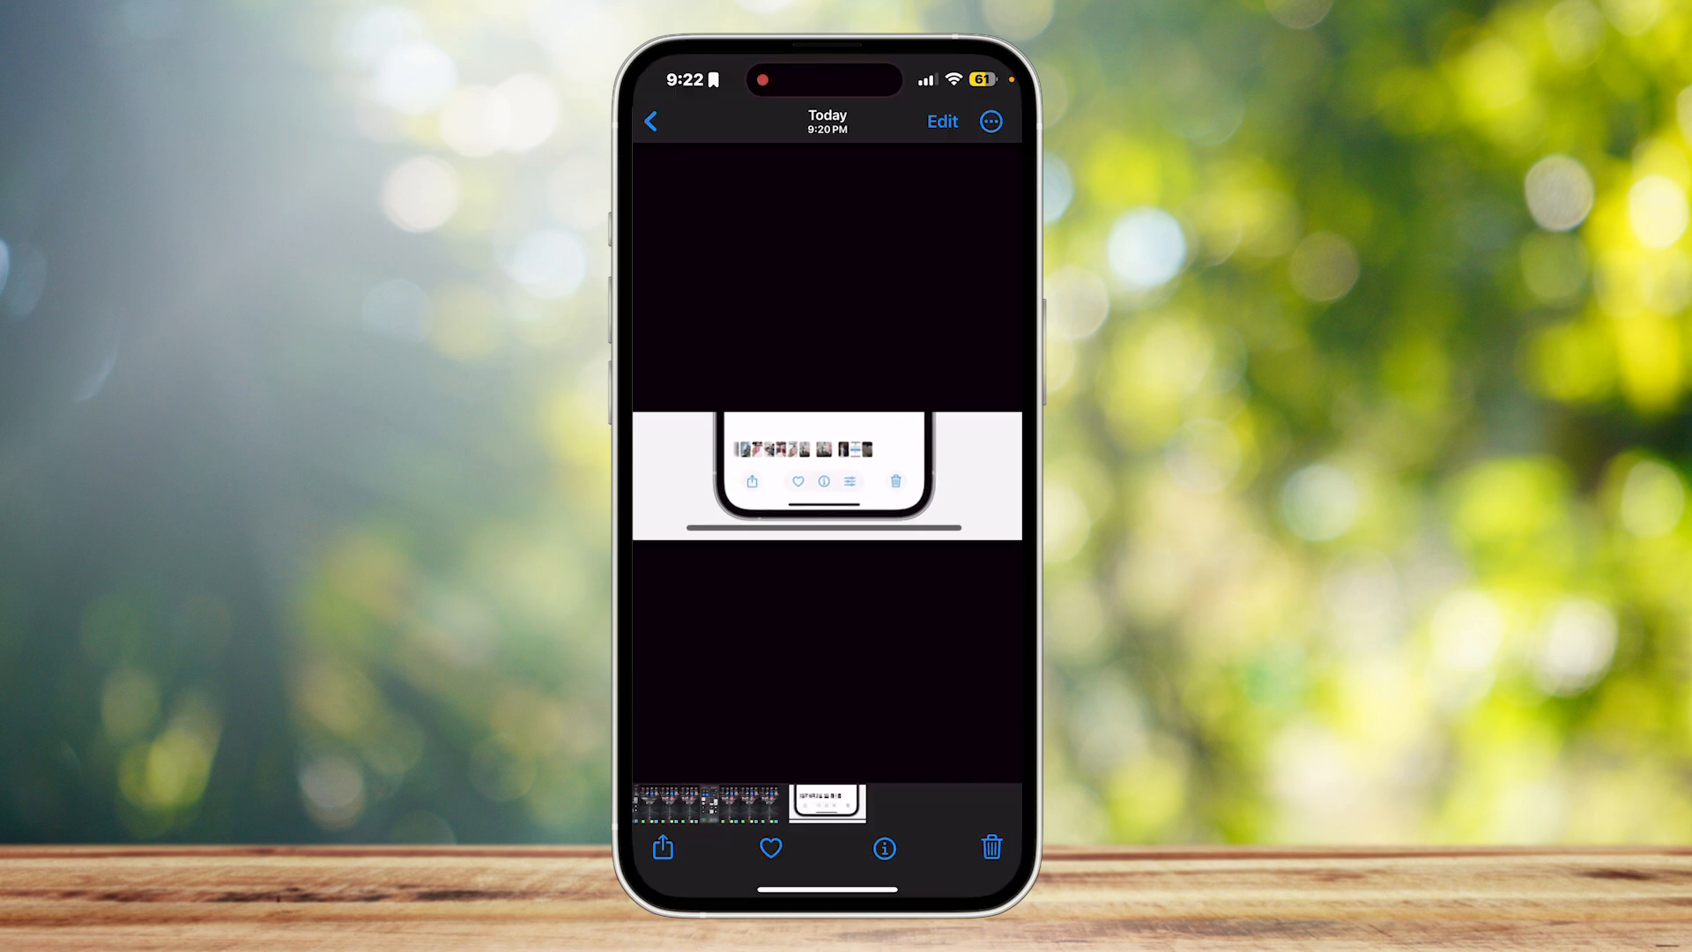